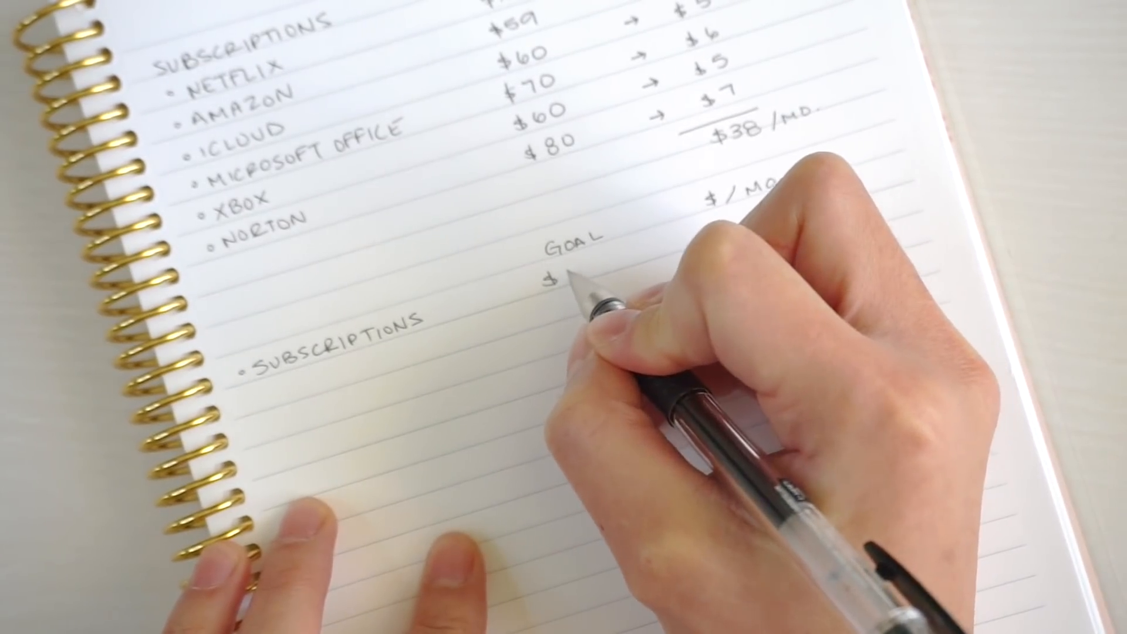
pyautogui.write('339')
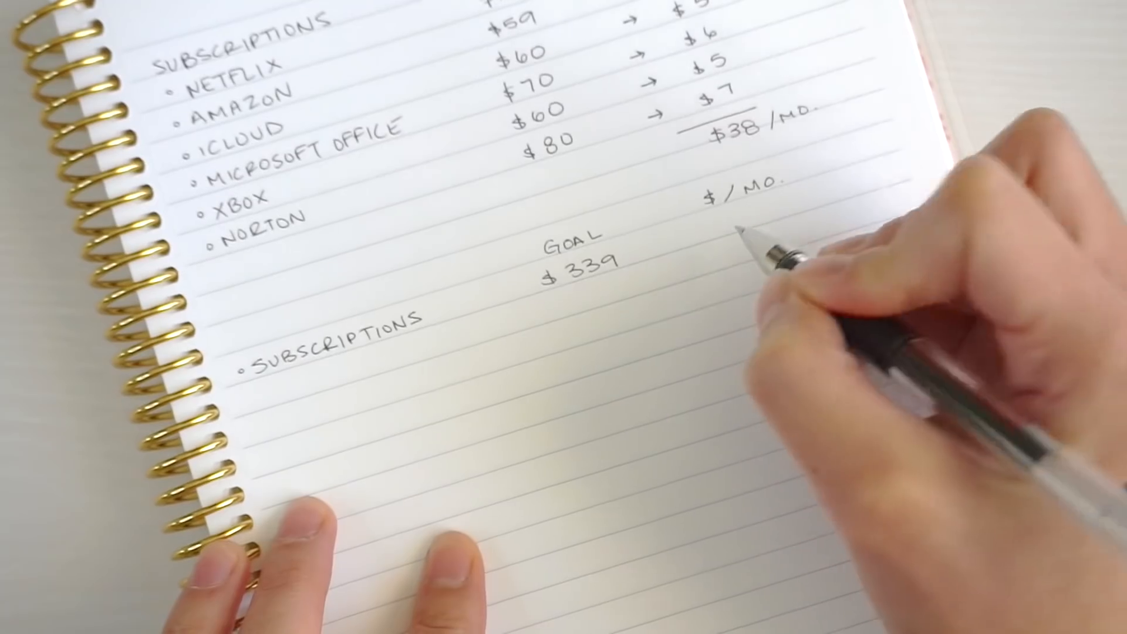